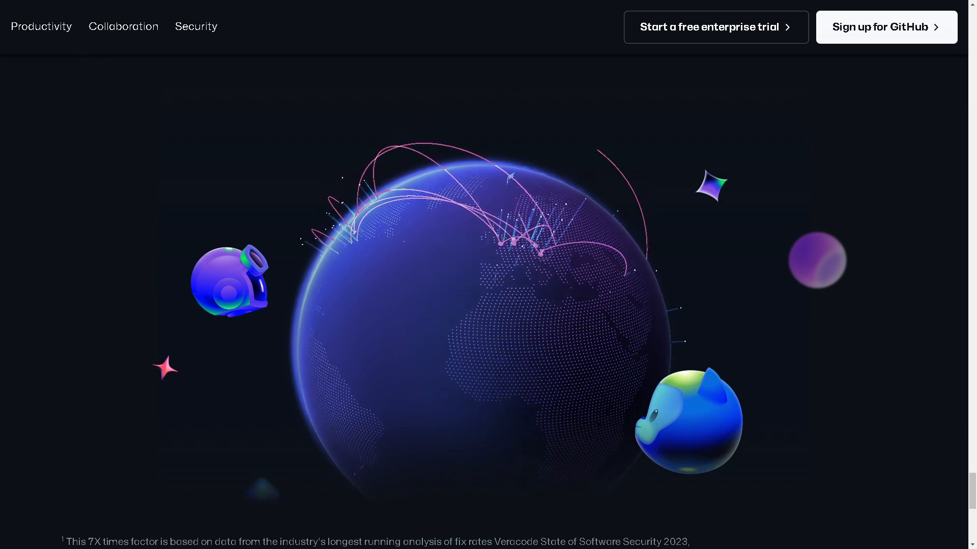
Reach the GitHub sign-in page from the homepage header.
scroll(up, 3)
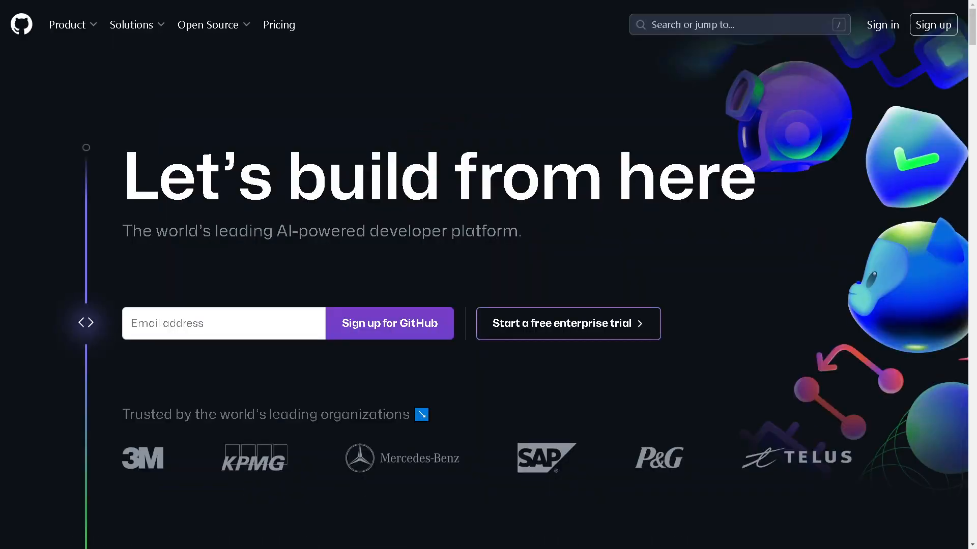
click(883, 25)
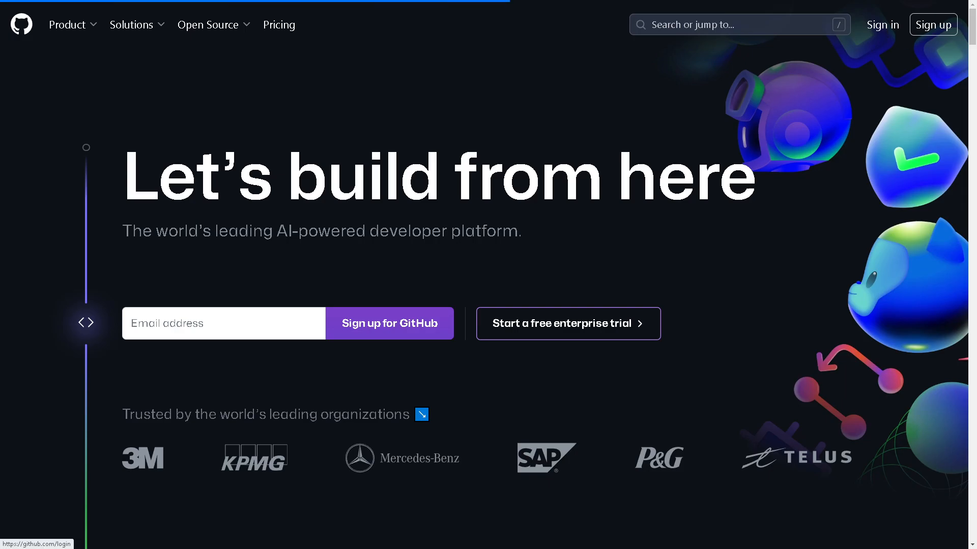
click(883, 24)
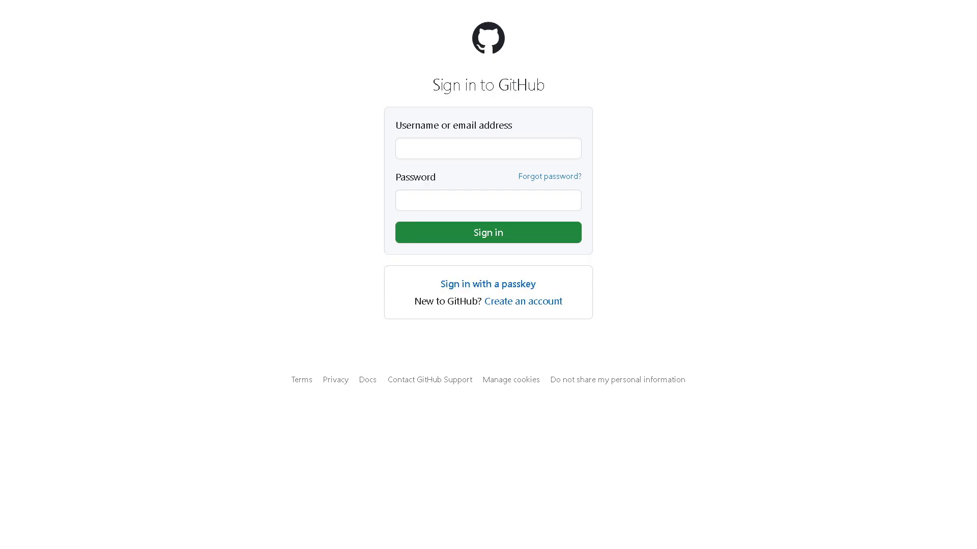
mouse_move(511, 305)
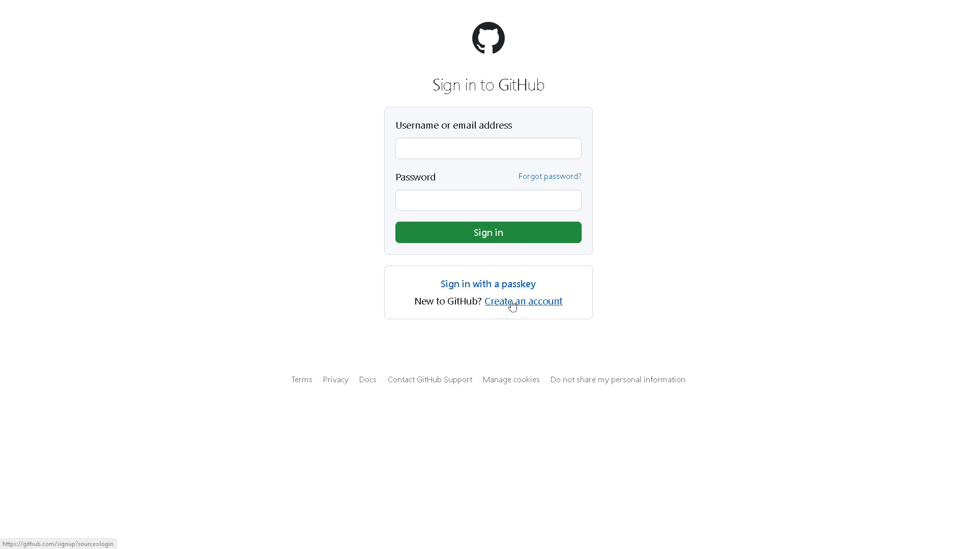
Start creating a new GitHub account from the sign-in page.
click(523, 301)
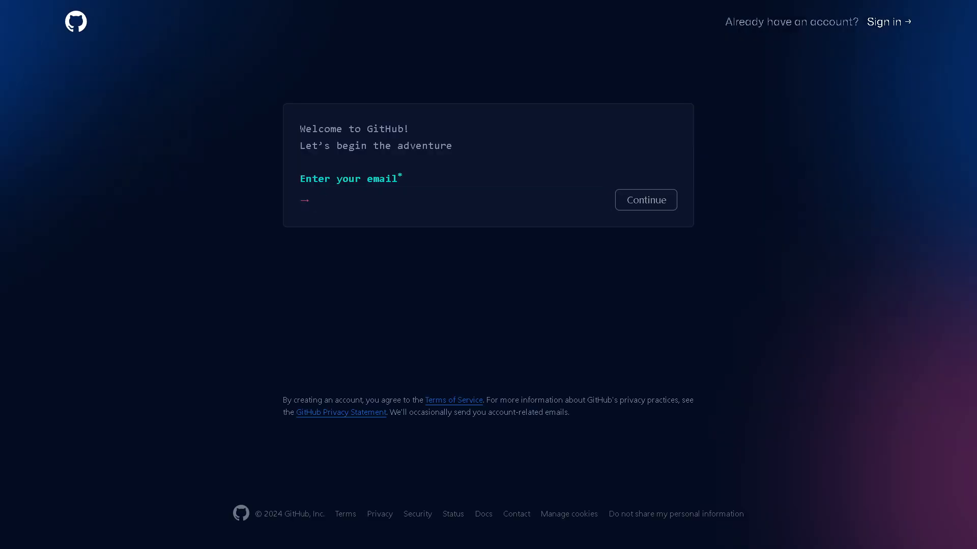
mouse_move(418, 278)
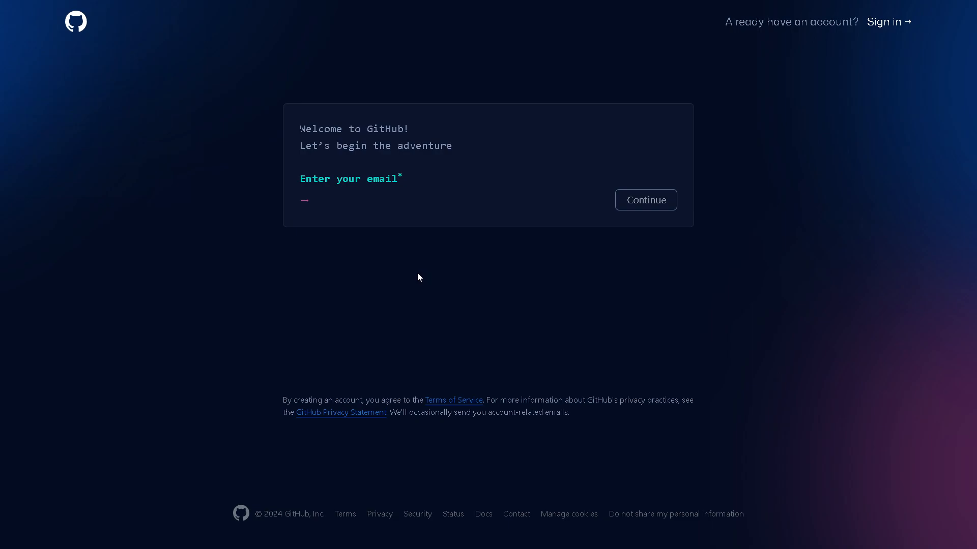
mouse_move(641, 205)
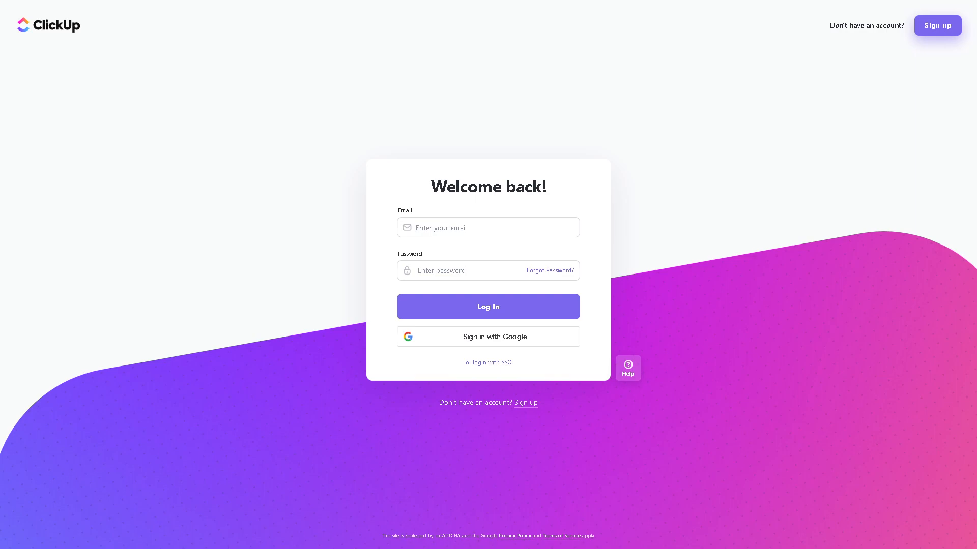
mouse_move(501, 348)
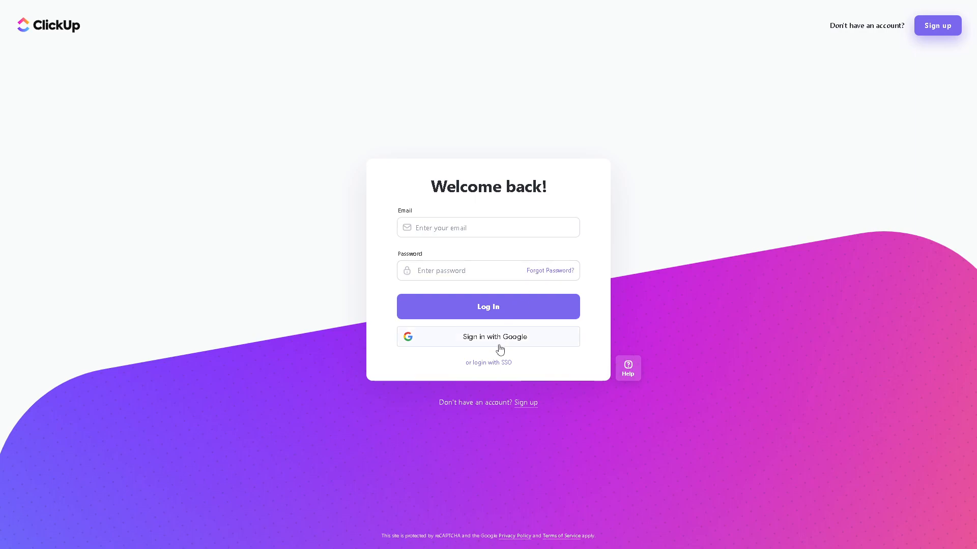
mouse_move(738, 337)
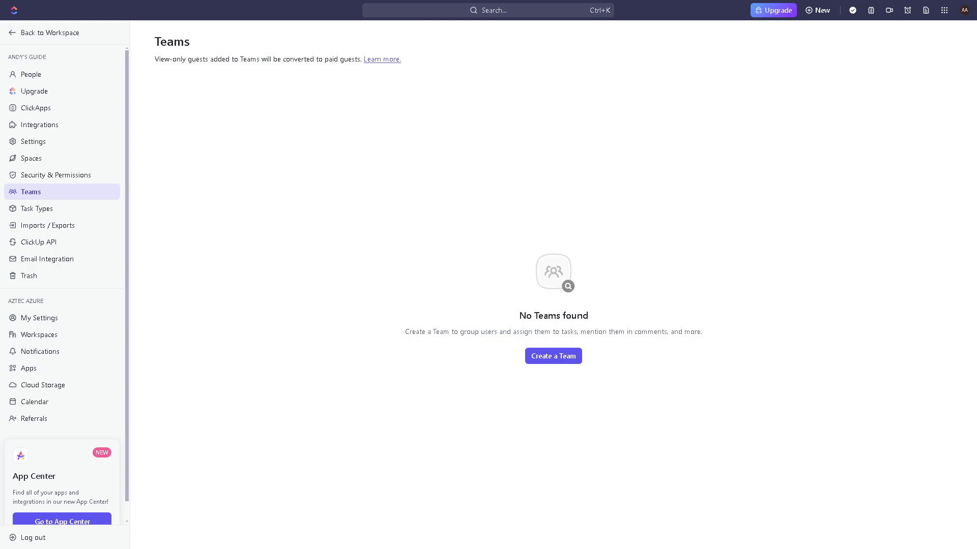
mouse_move(762, 144)
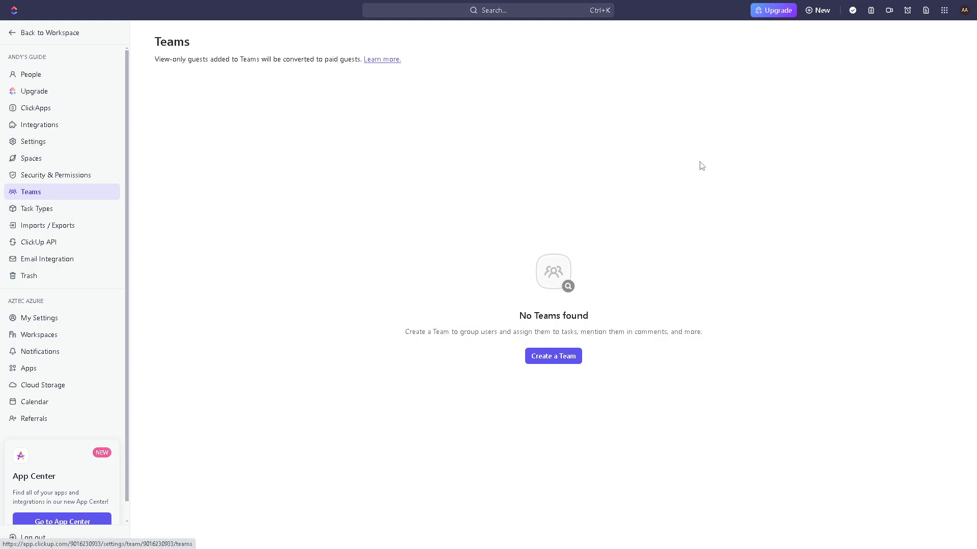
mouse_move(53, 236)
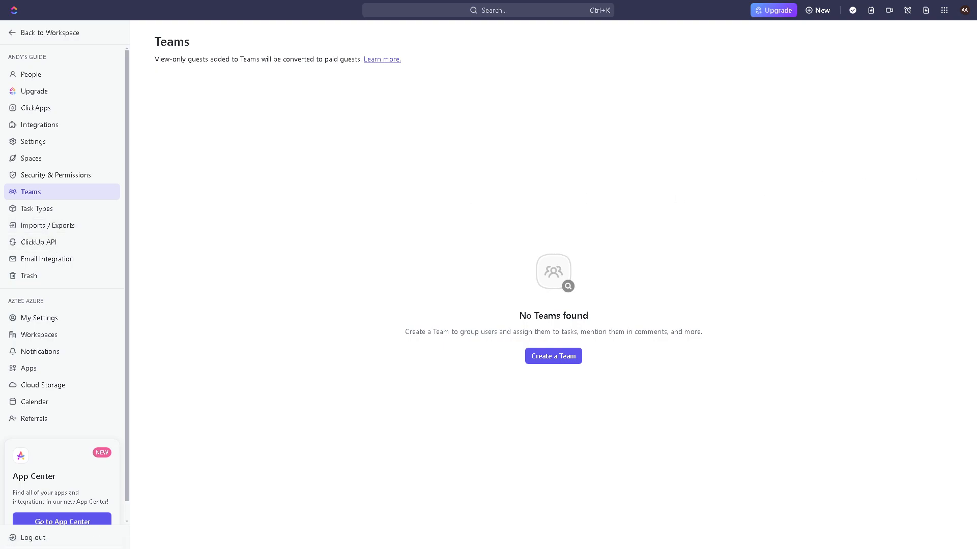
mouse_move(43, 181)
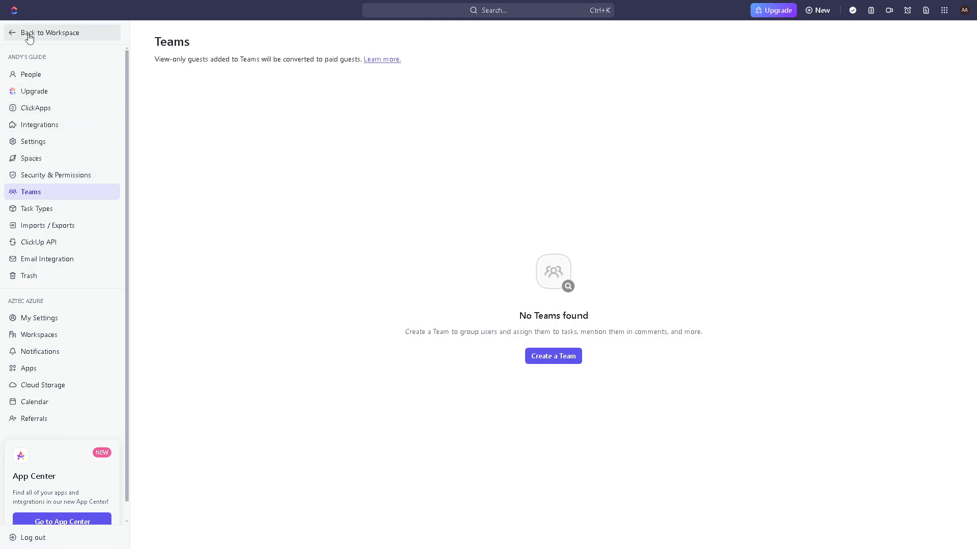
mouse_move(21, 36)
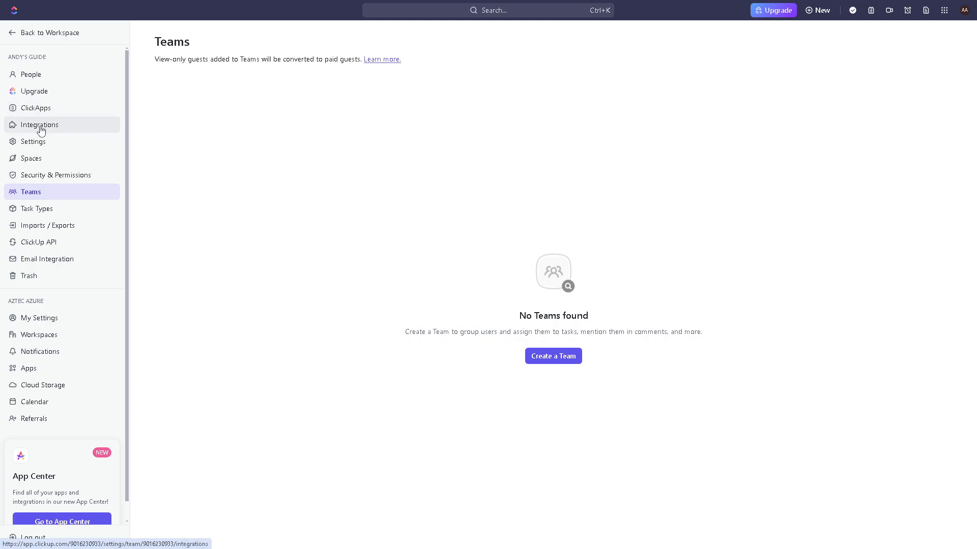
Show the workspace Integrations settings, which point to the App Center.
click(39, 124)
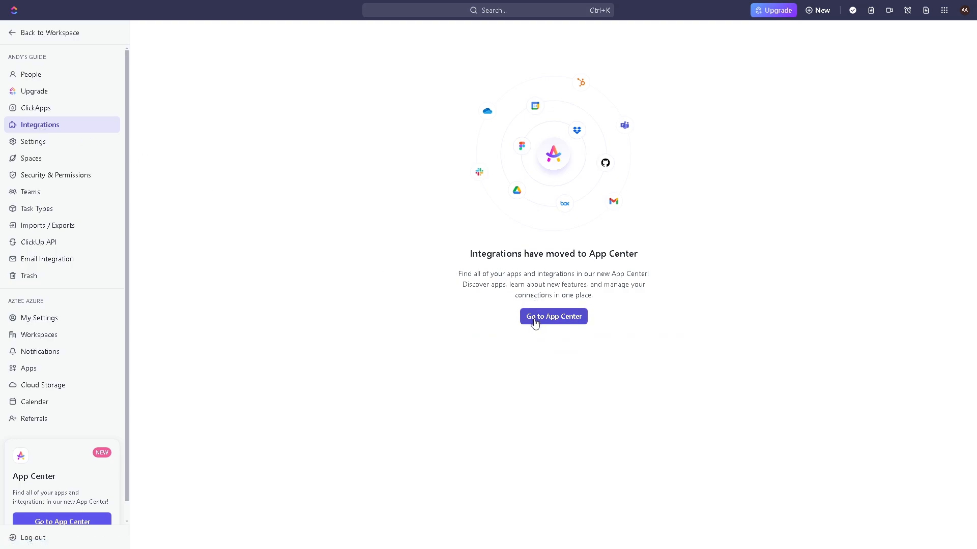
mouse_move(551, 326)
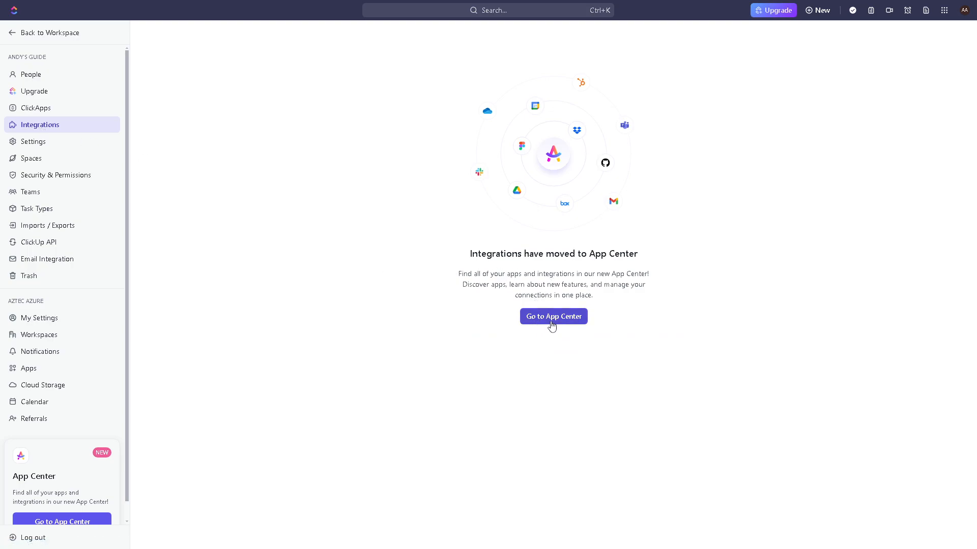
Go to the App Center listing featured integrations like Dropbox, Figma, GitHub and Slack.
click(553, 316)
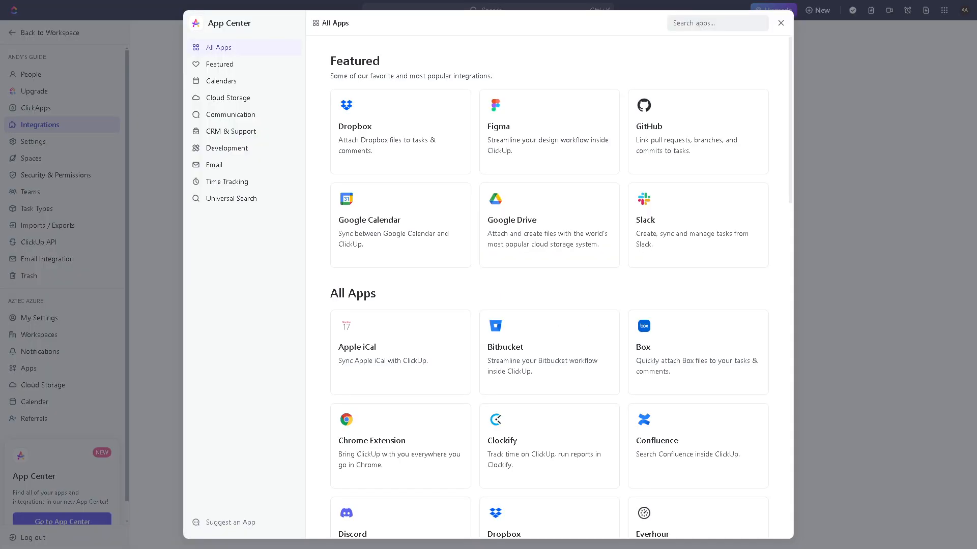
mouse_move(407, 110)
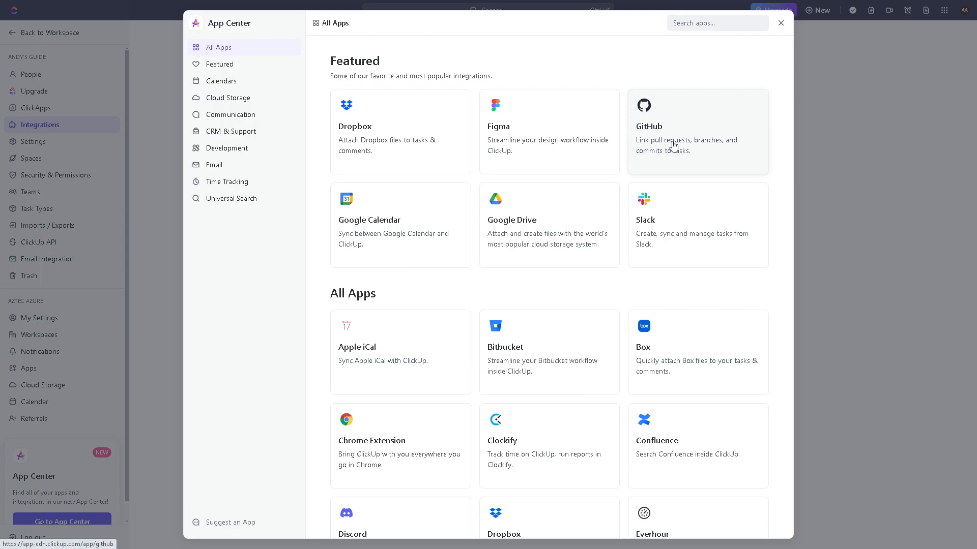
View the GitHub app's details and commands from the Featured section.
click(698, 130)
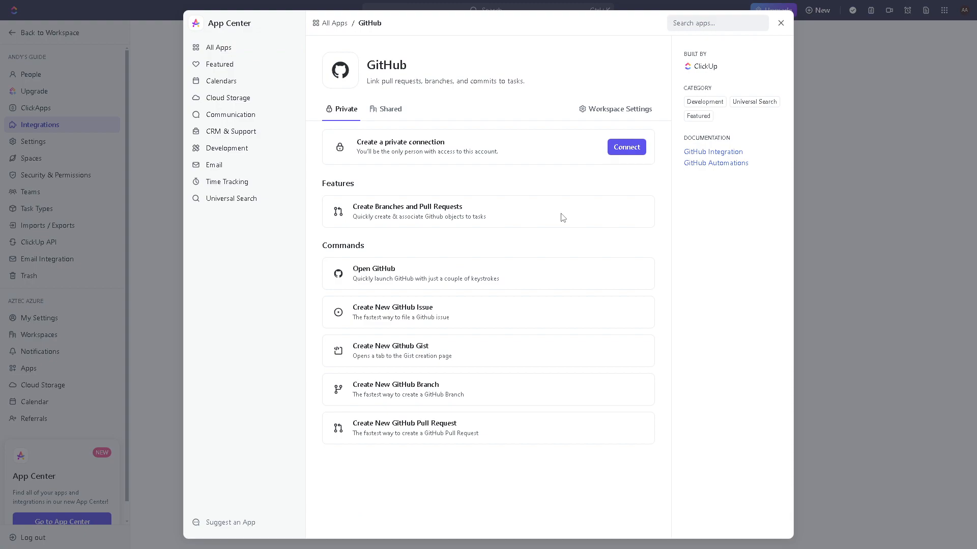
mouse_move(629, 177)
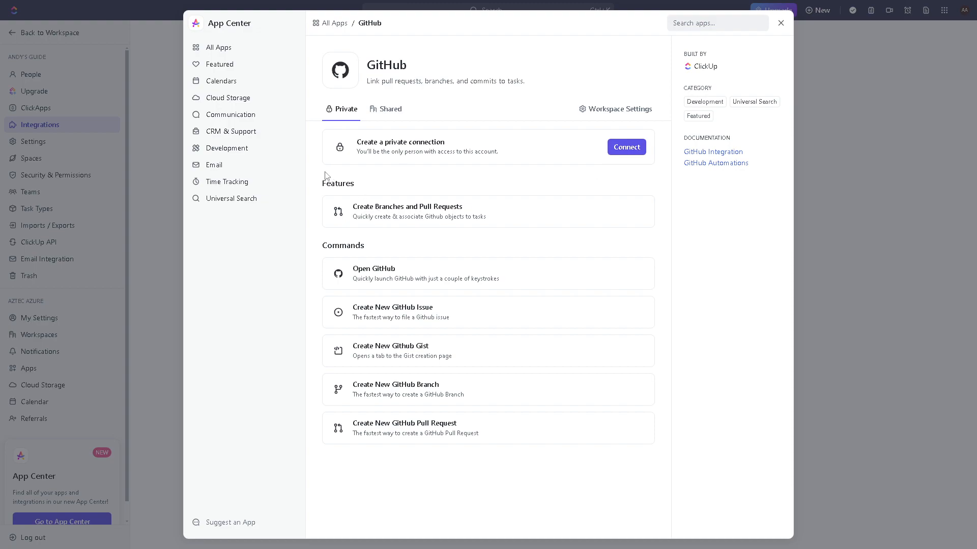
mouse_move(319, 178)
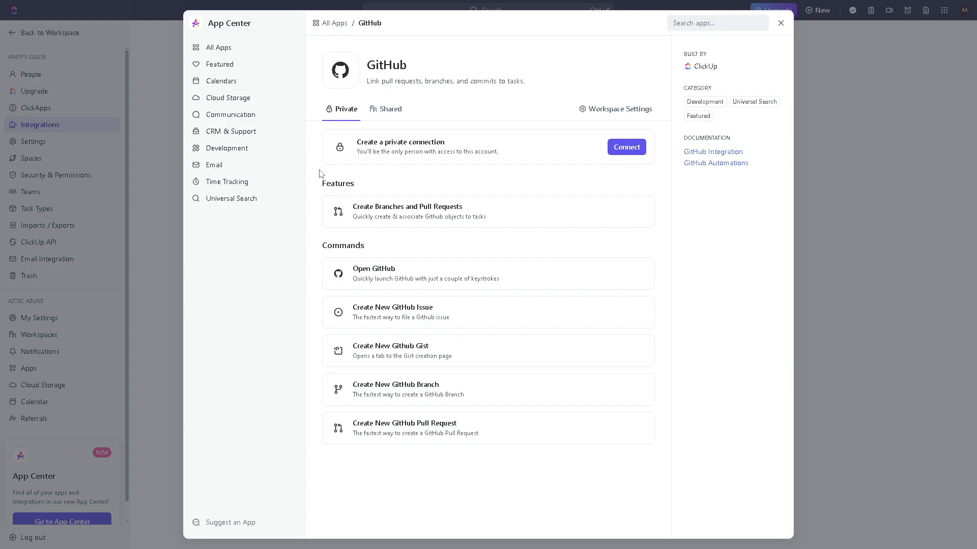
mouse_move(348, 195)
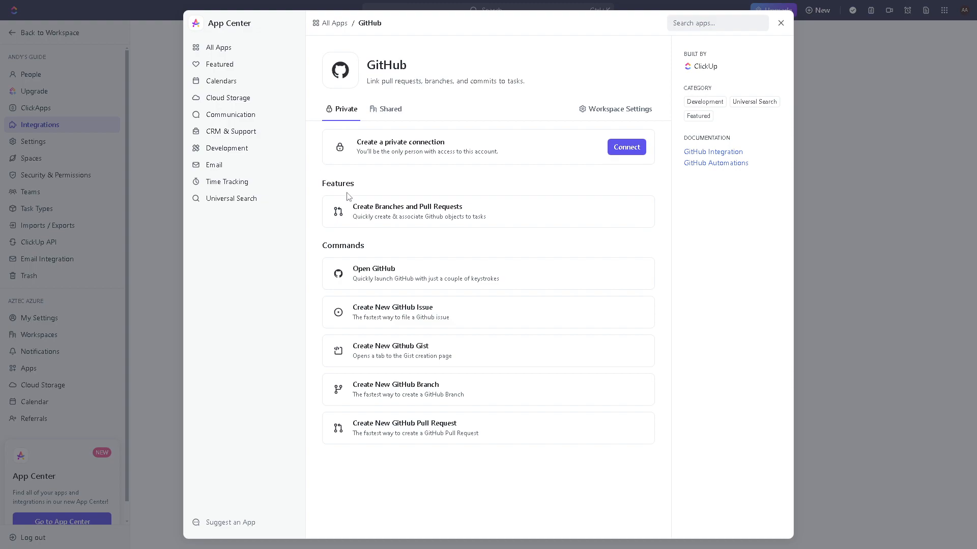
mouse_move(440, 221)
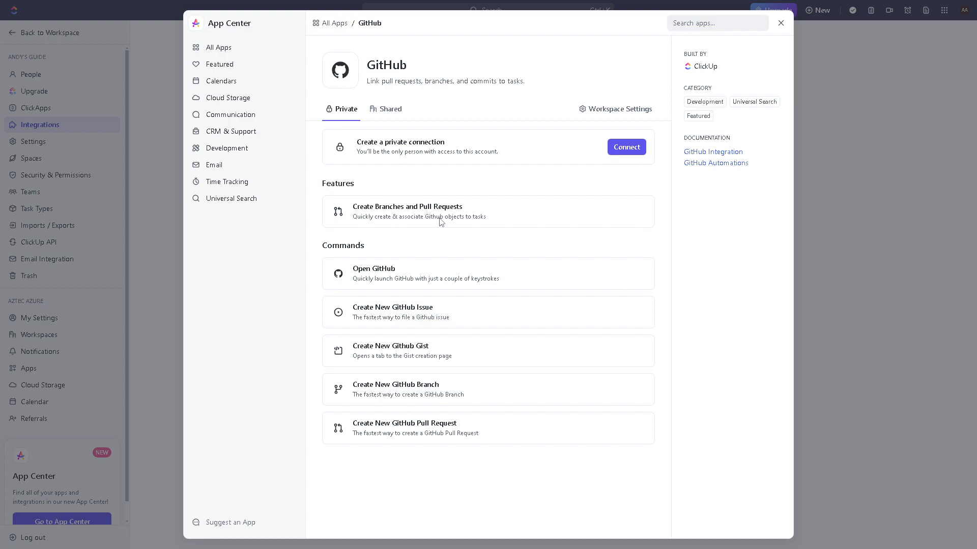
mouse_move(386, 309)
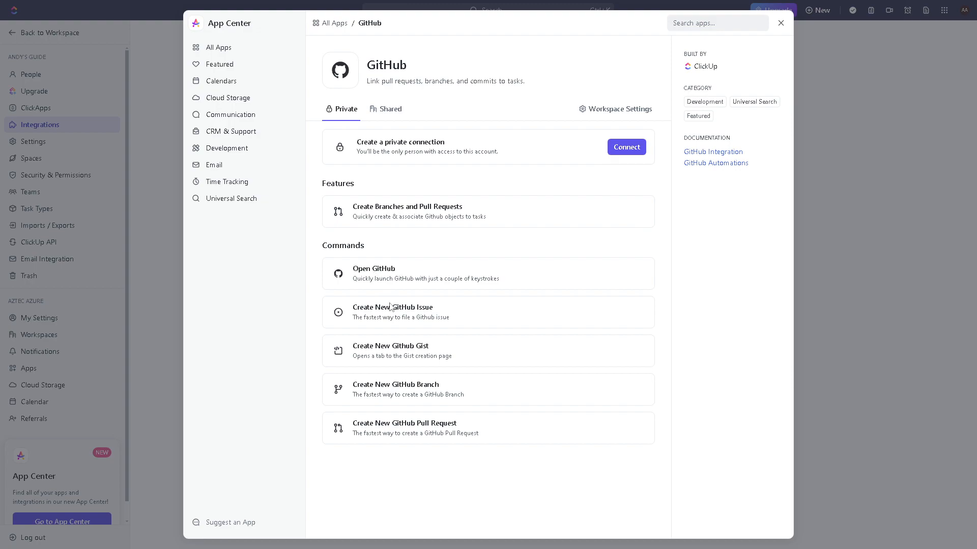
mouse_move(393, 320)
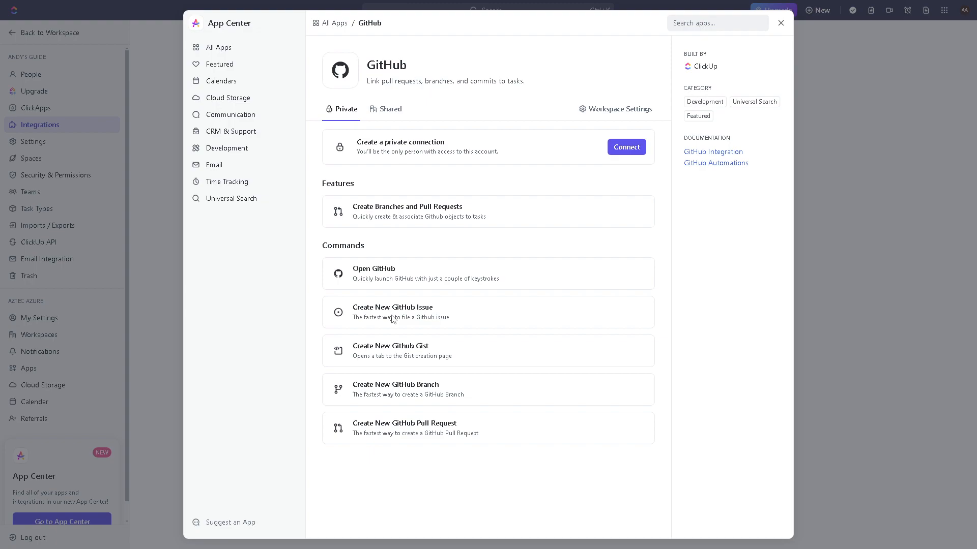
mouse_move(489, 338)
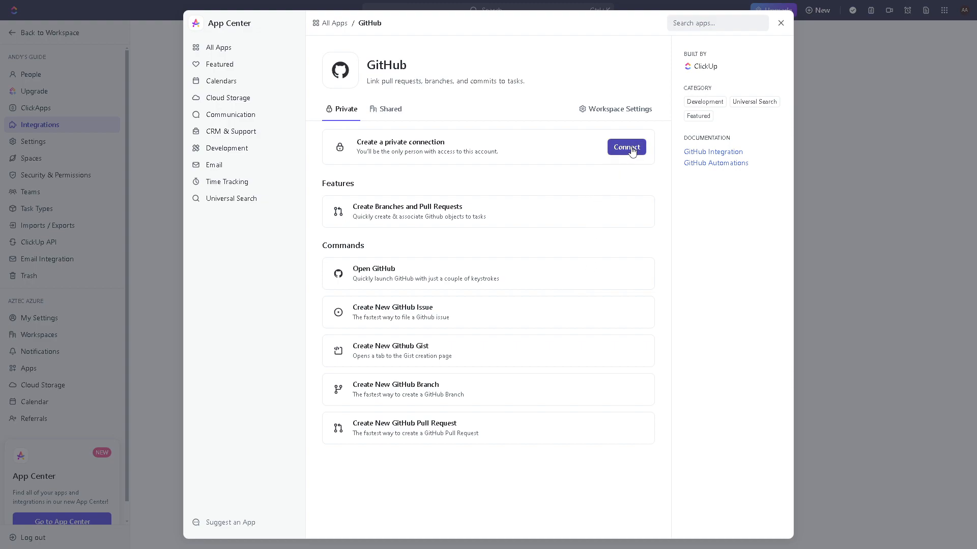
Start a private GitHub connection and sign in to GitHub to continue to ClickUp.
click(627, 146)
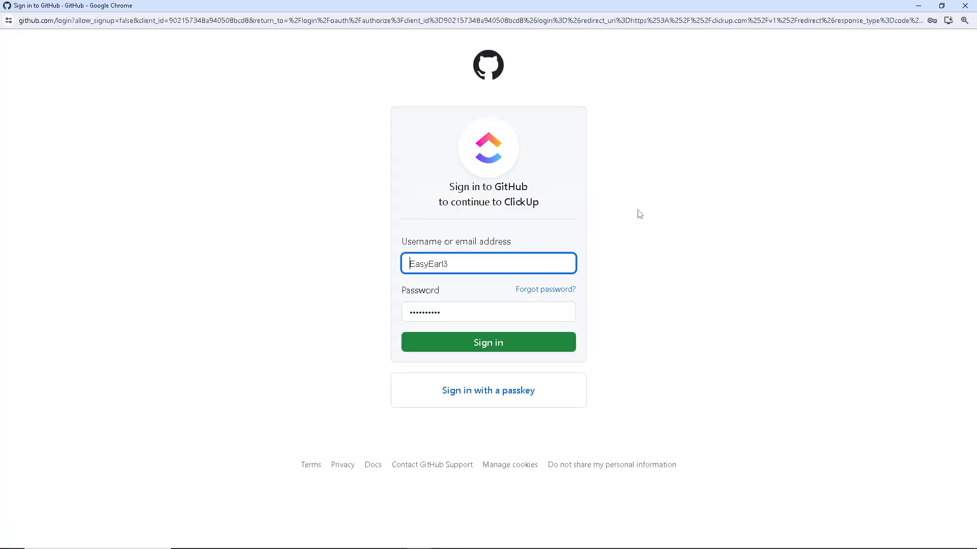
click(489, 342)
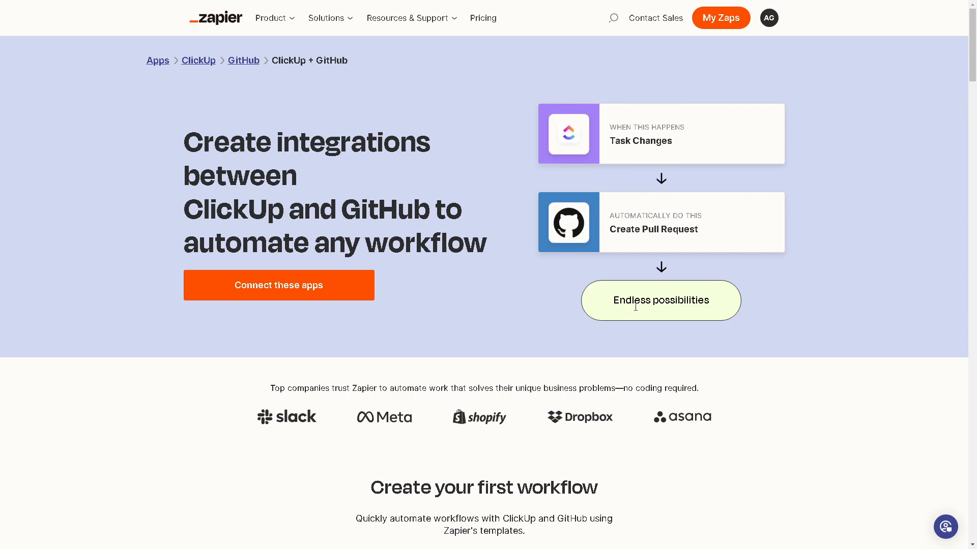
mouse_move(627, 158)
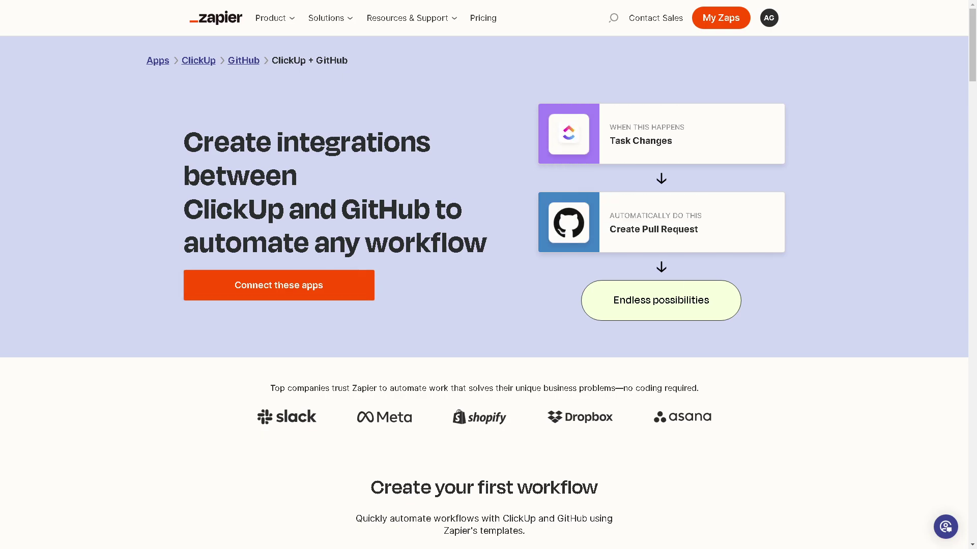
Start a new Zap connecting ClickUp and GitHub from Zapier's apps page.
click(279, 285)
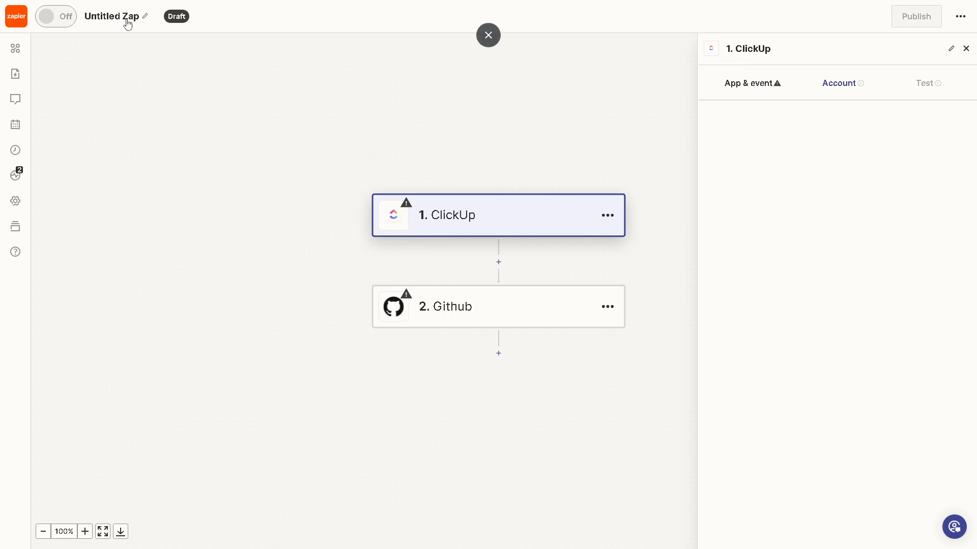
Rename the draft Zap to 'How to Integrate ClickUp with GitHub'.
text(How to Integrate ClickUp with GitHub)
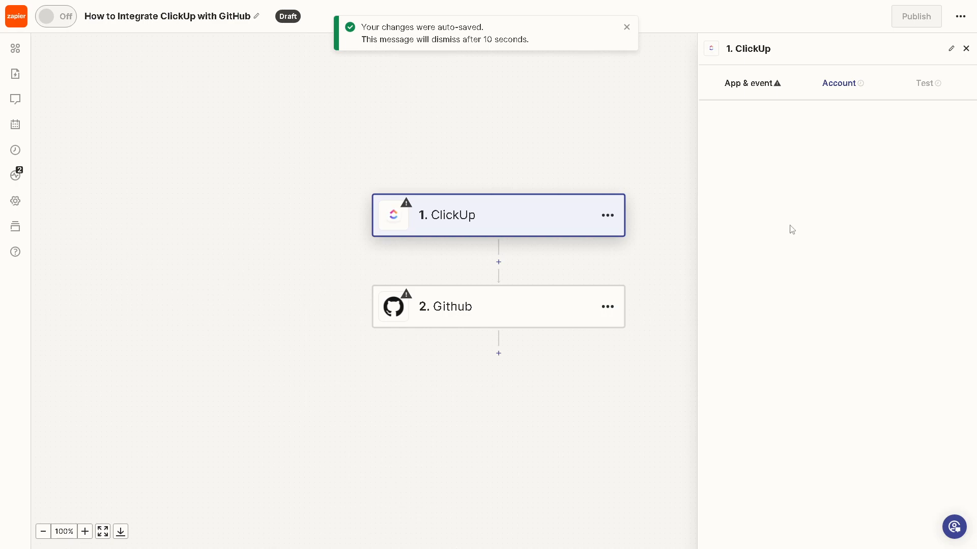
mouse_move(448, 217)
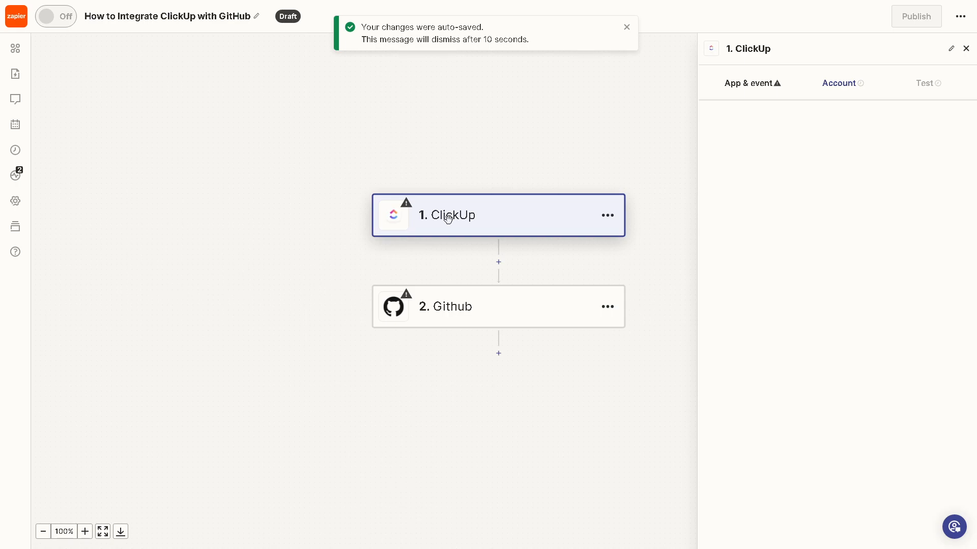
mouse_move(447, 230)
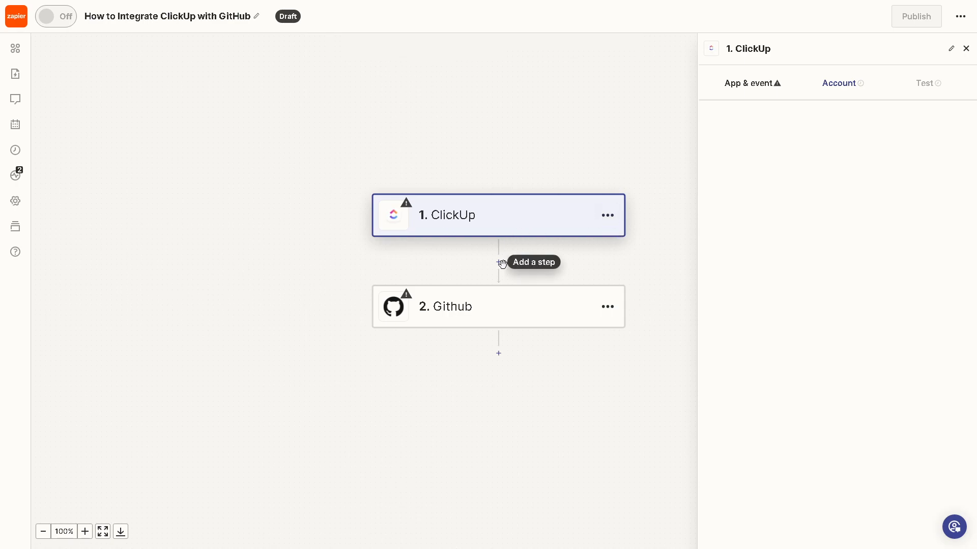
mouse_move(254, 269)
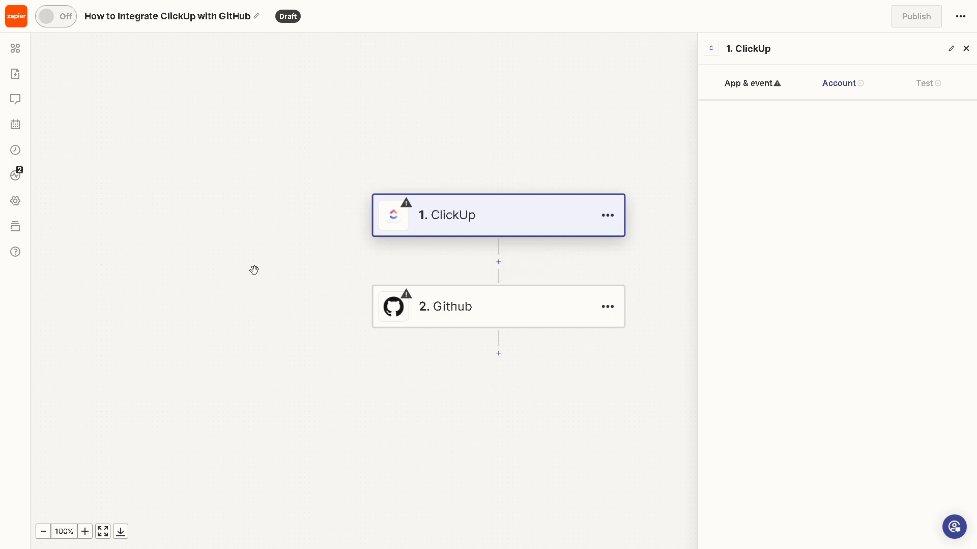
Set the ClickUp trigger event to New Task.
click(751, 83)
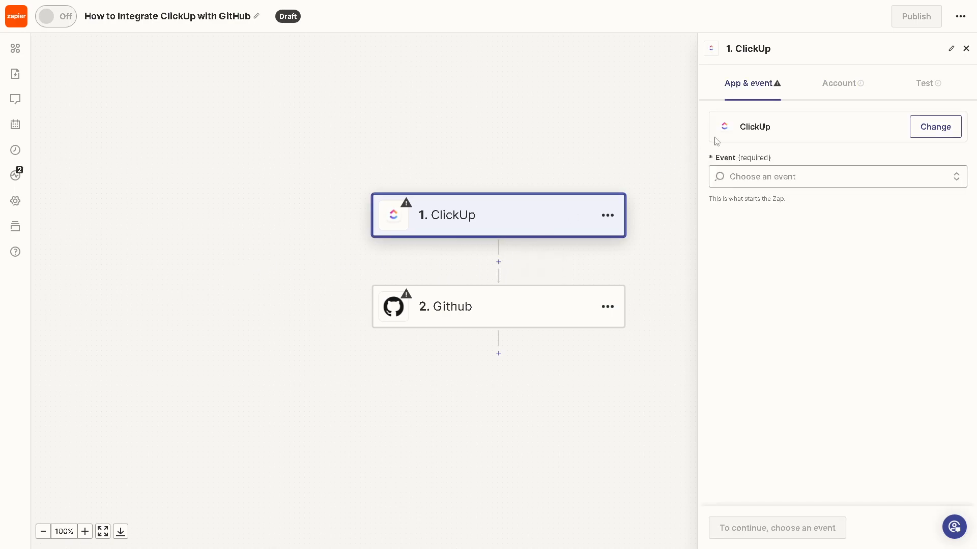
click(846, 177)
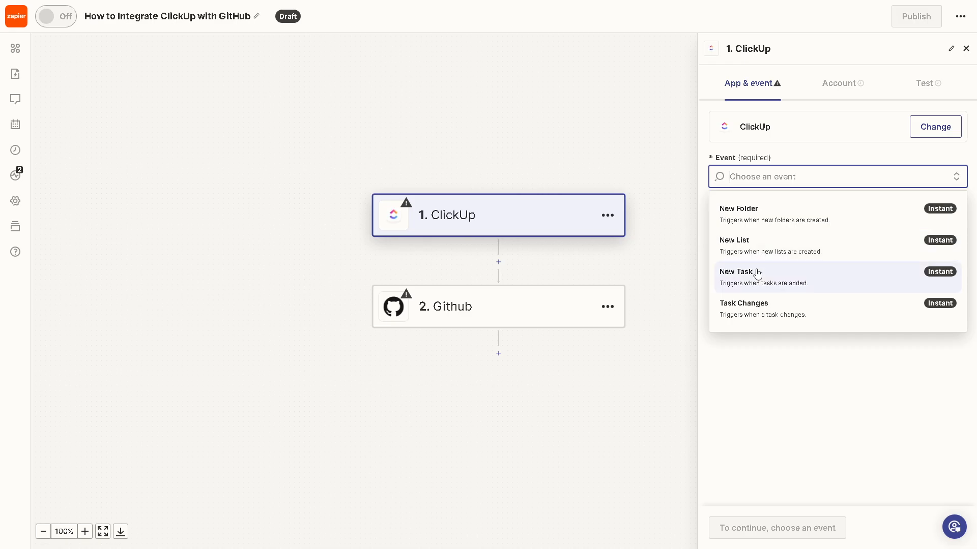
click(755, 274)
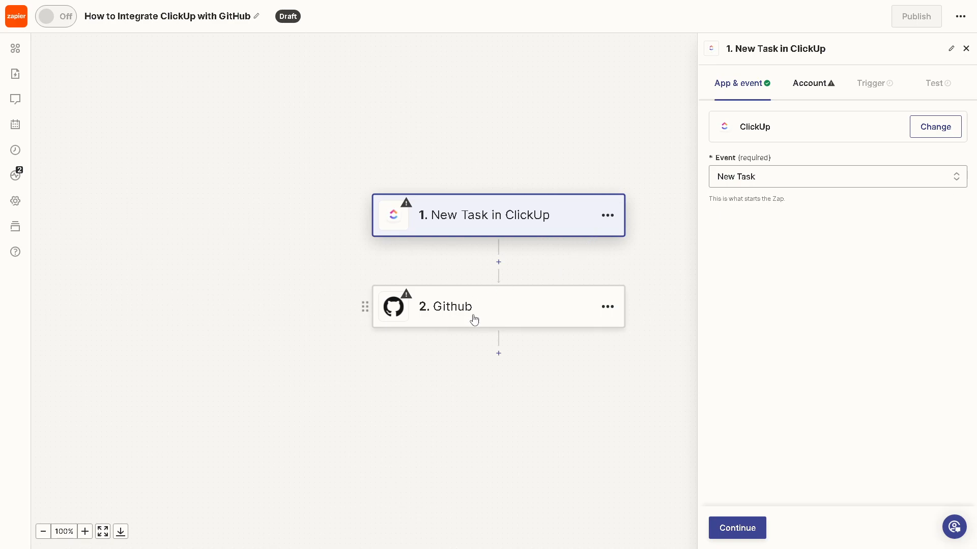
Set the Github action event to Create Issue.
click(474, 318)
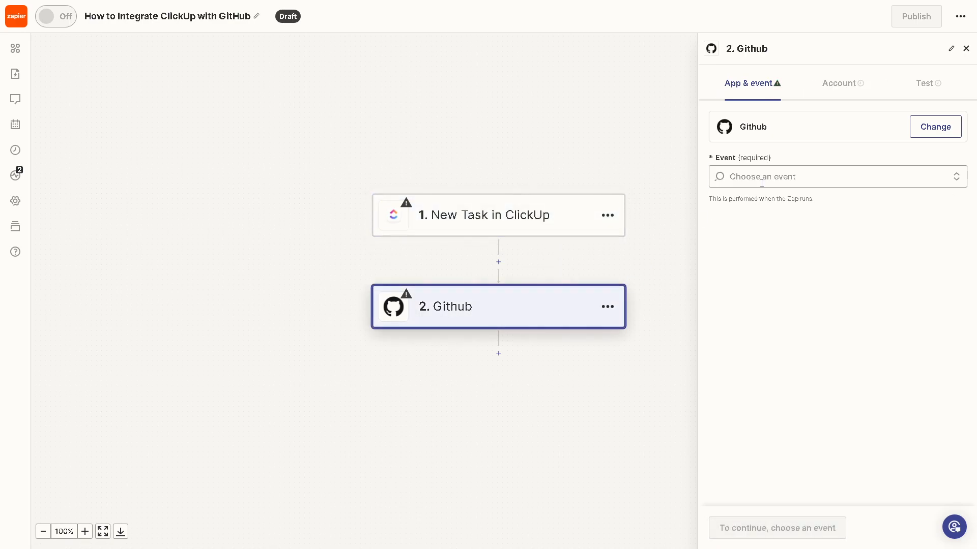
click(828, 177)
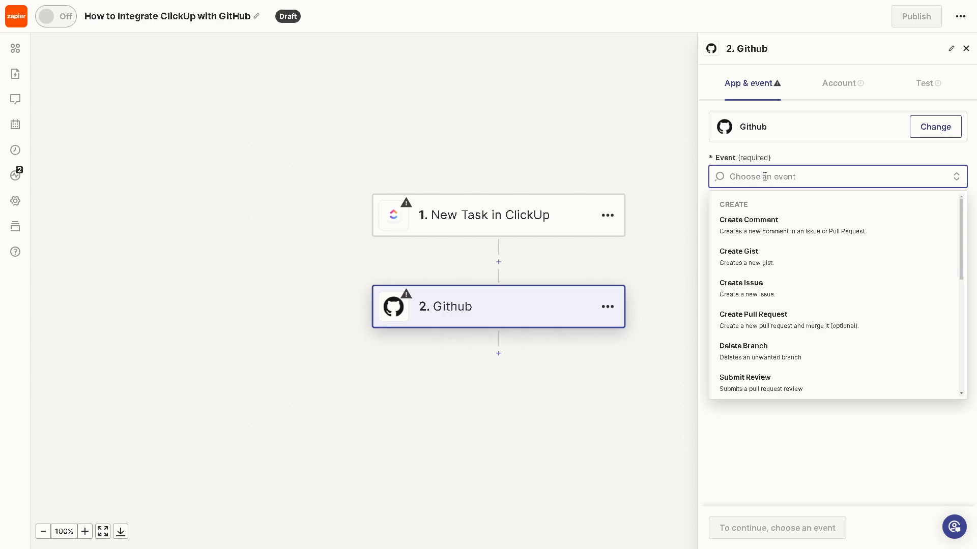
mouse_move(777, 268)
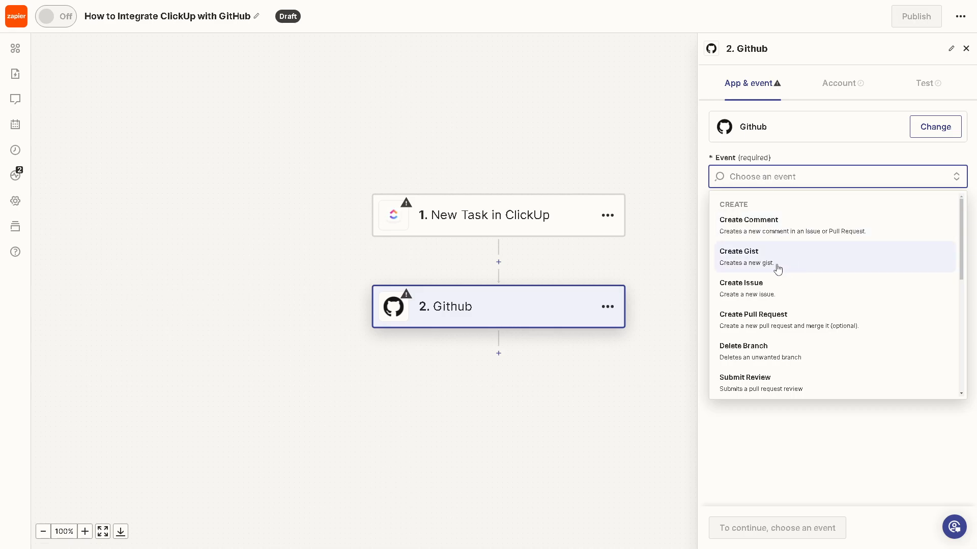
click(741, 282)
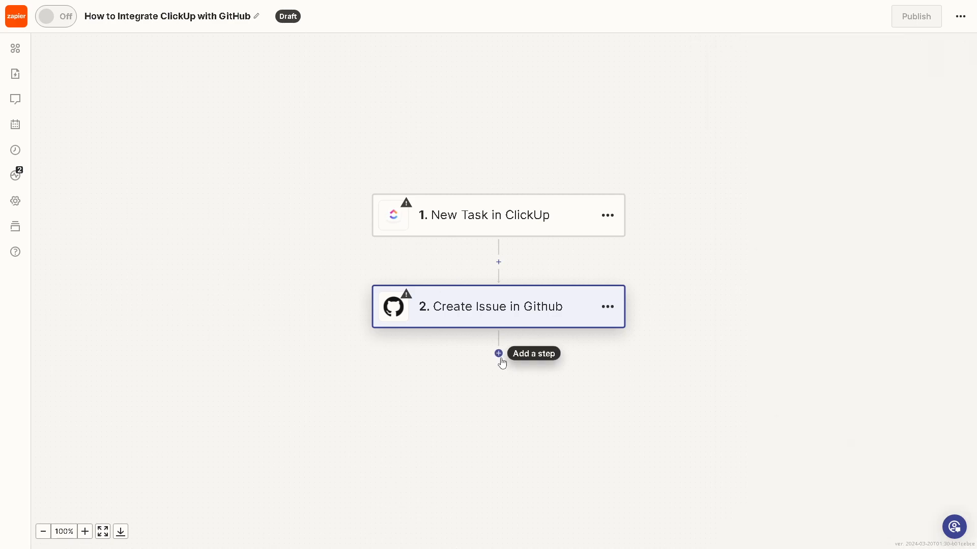
Begin adding another action after the Github step in the Choose action picker.
click(498, 354)
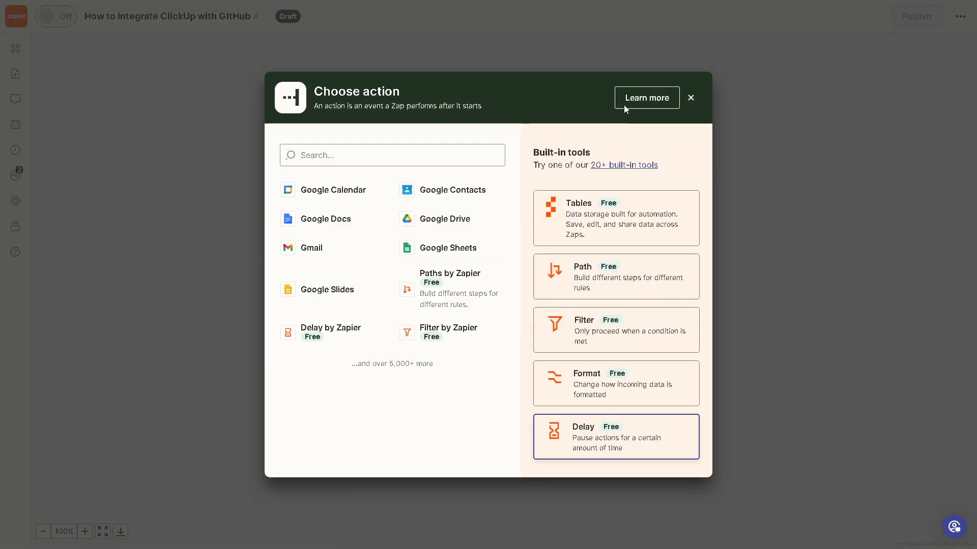
click(691, 98)
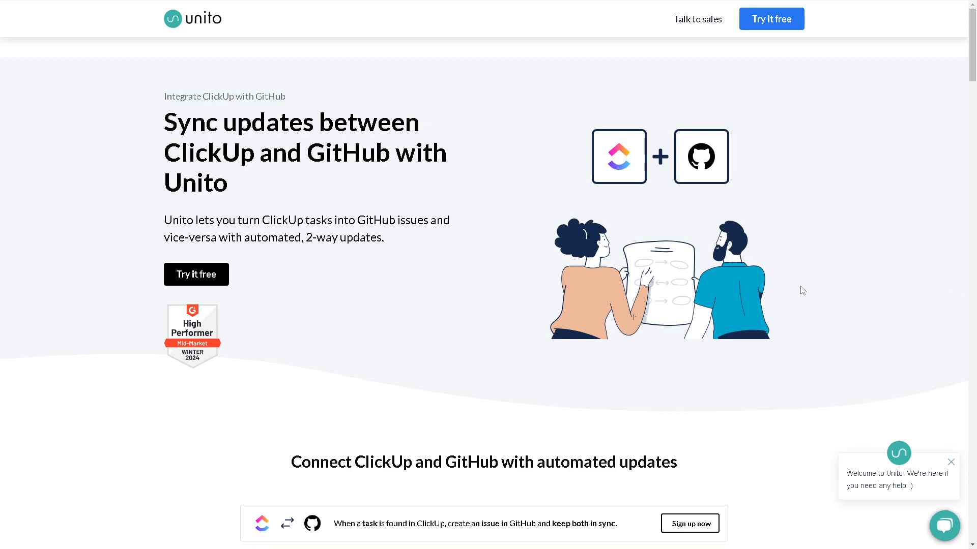
mouse_move(370, 317)
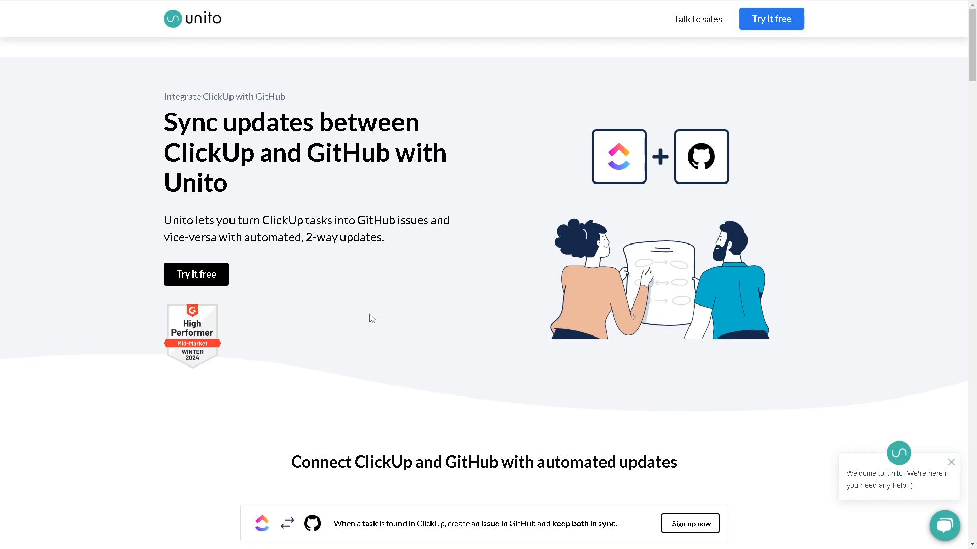
mouse_move(394, 309)
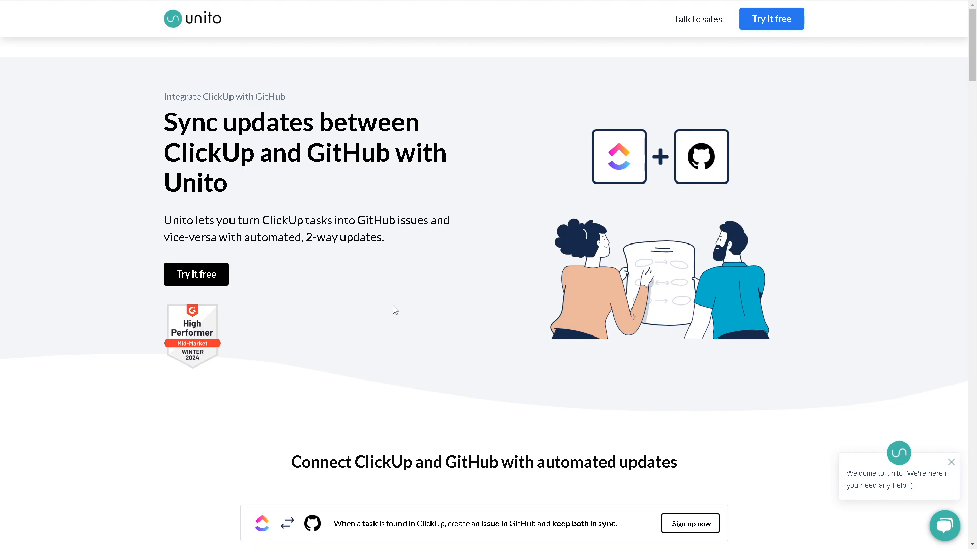
Scroll Unito's ClickUp–GitHub sync page down to the automated update options.
scroll(down, 3)
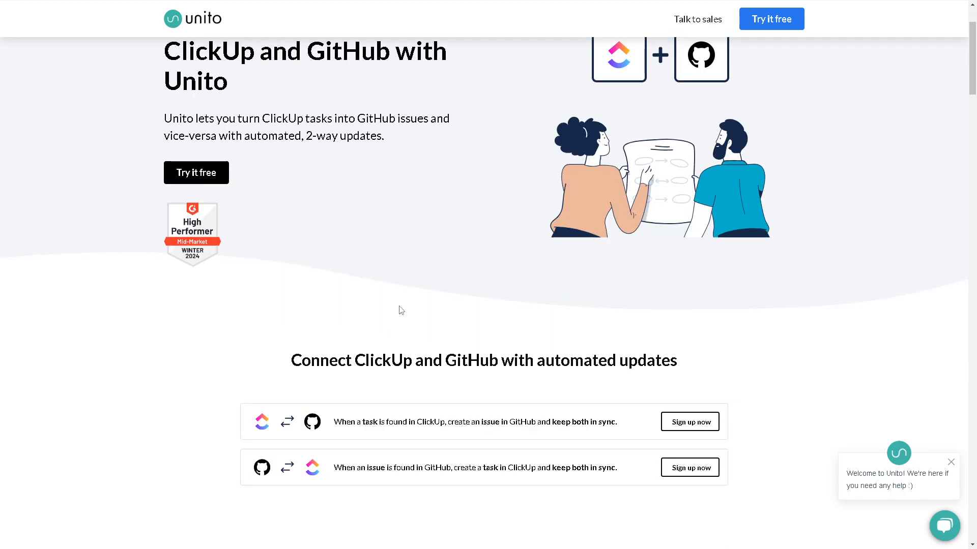
scroll(down, 3)
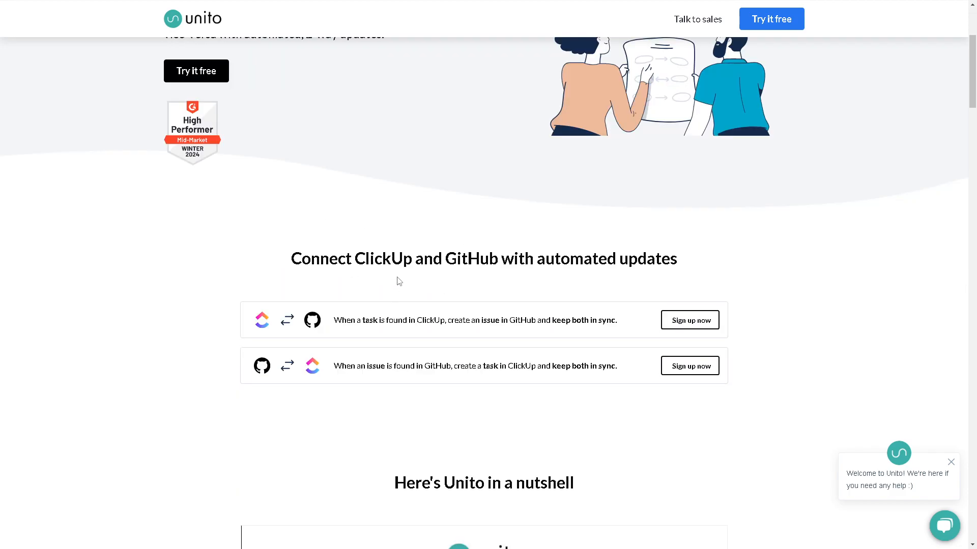
mouse_move(398, 307)
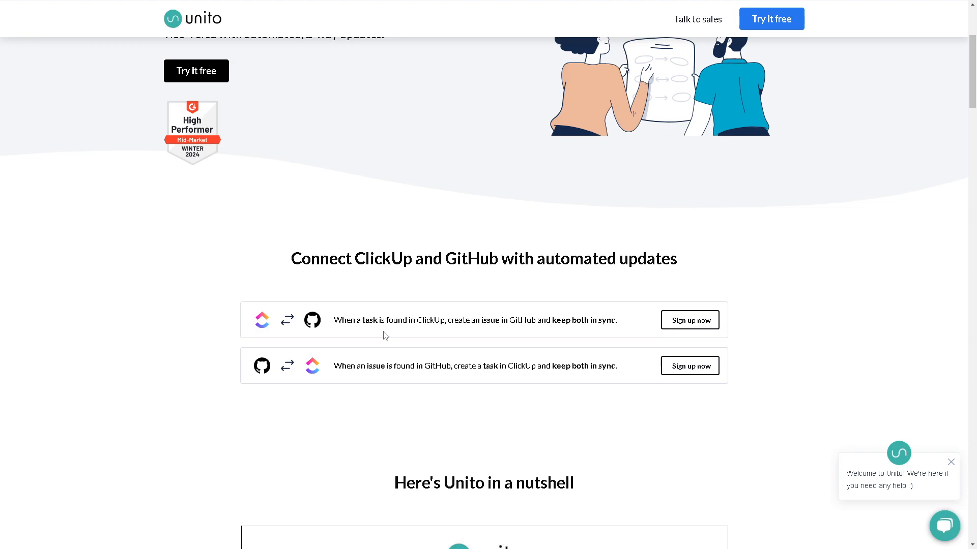
mouse_move(595, 339)
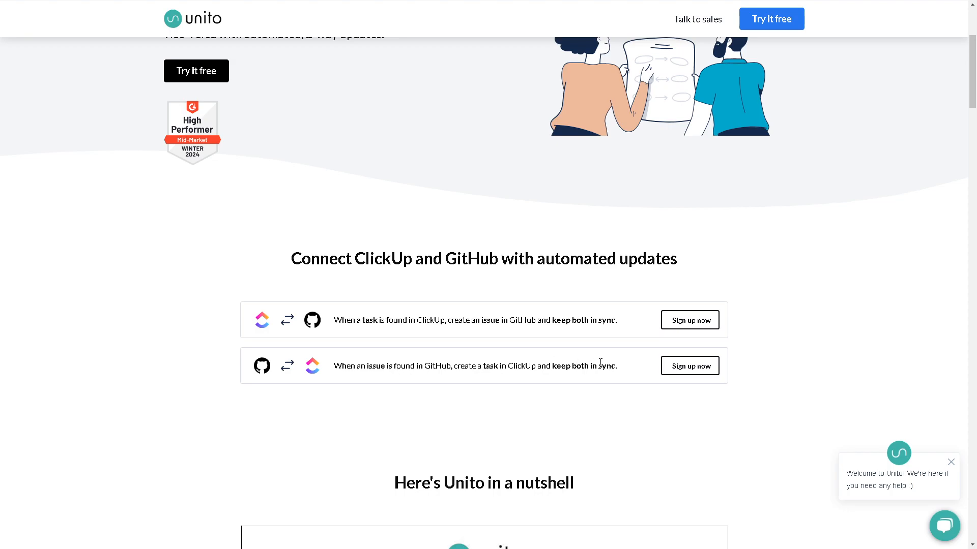
mouse_move(679, 374)
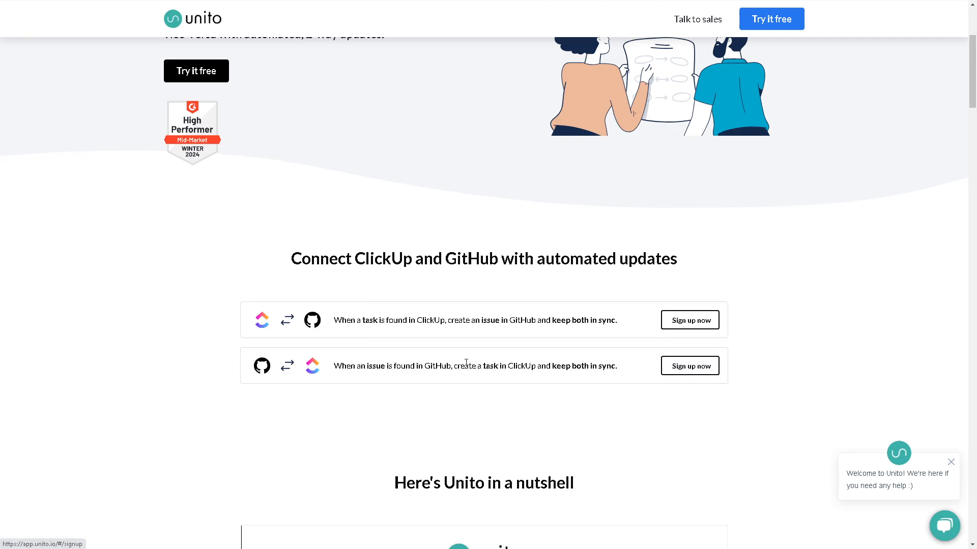
scroll(down, 3)
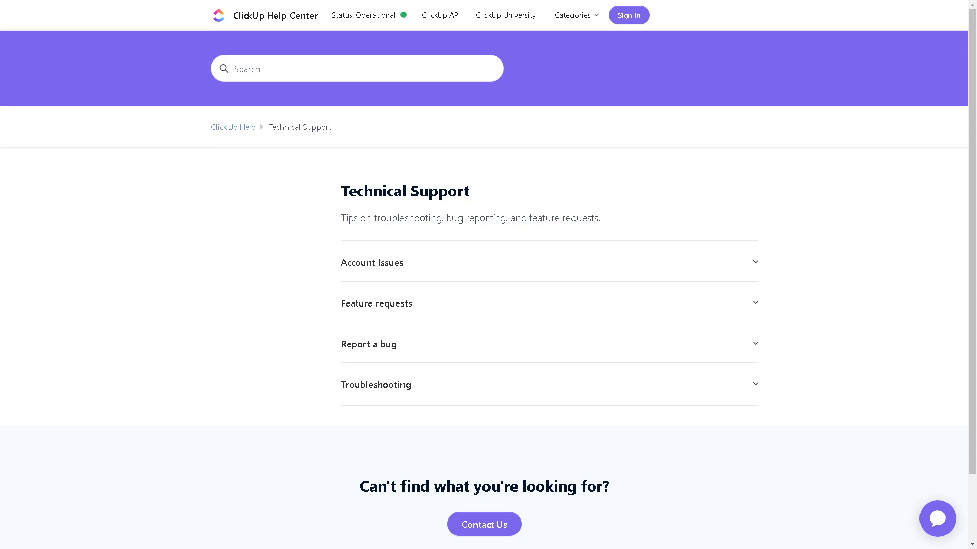
mouse_move(229, 308)
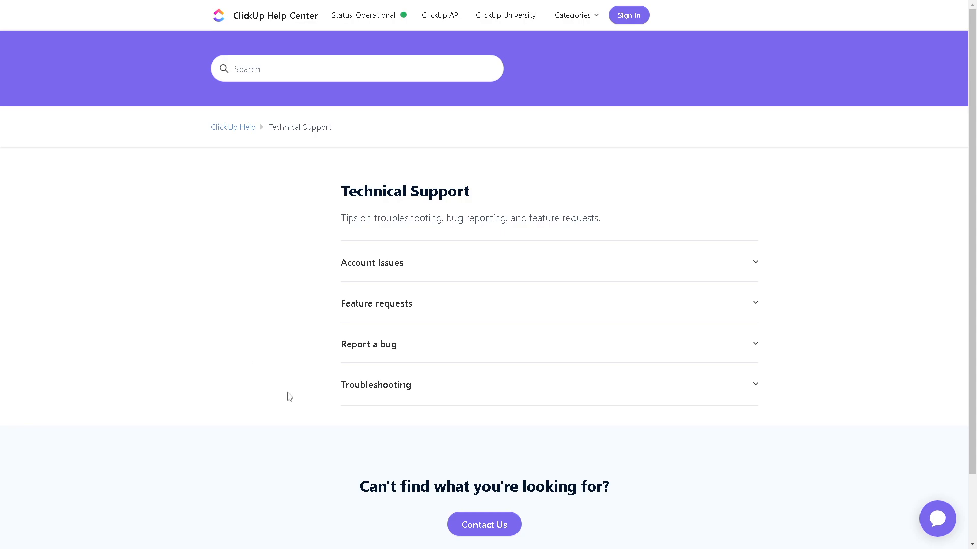
Launch the ClickUp Support chatbot from the Technical Support page's chat bubble.
click(938, 519)
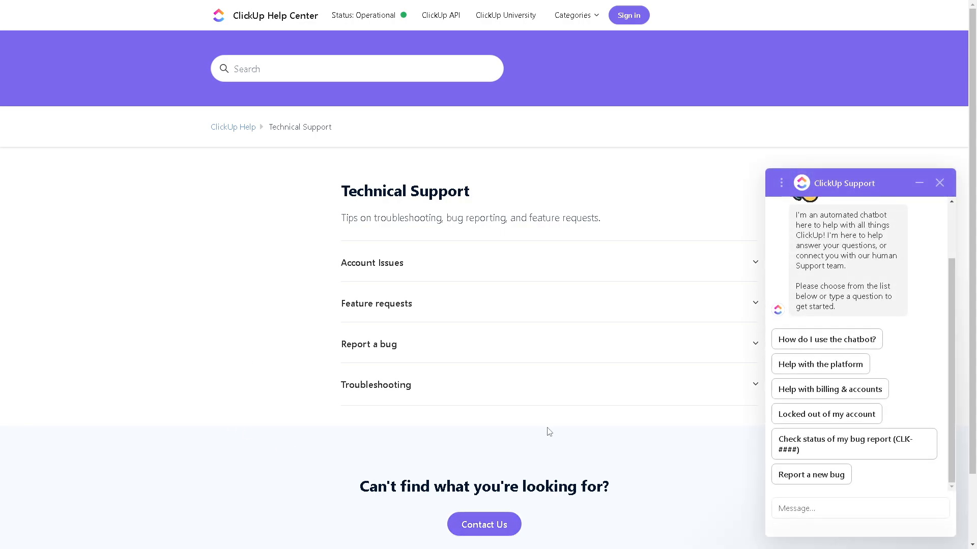